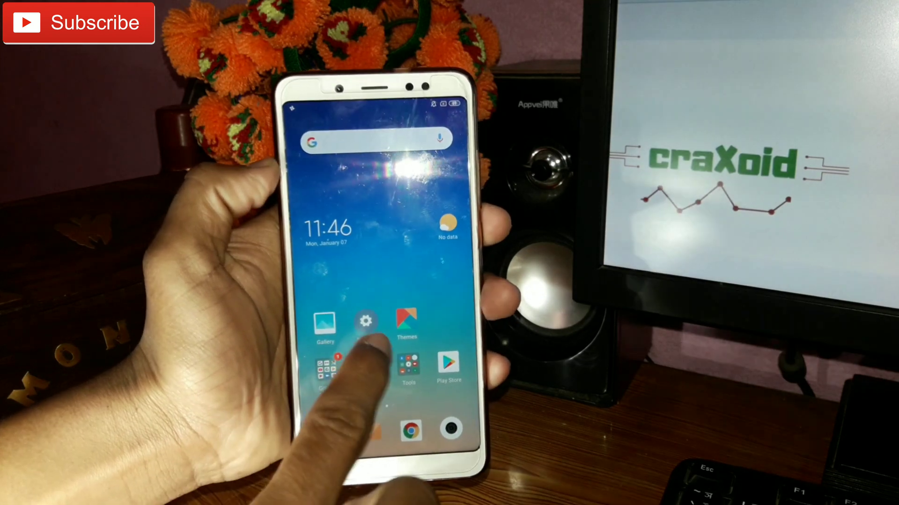
Open Settings and go to About phone to view the model, Android and MIUI versions
{"action": "left_click", "coordinate": [365, 321]}
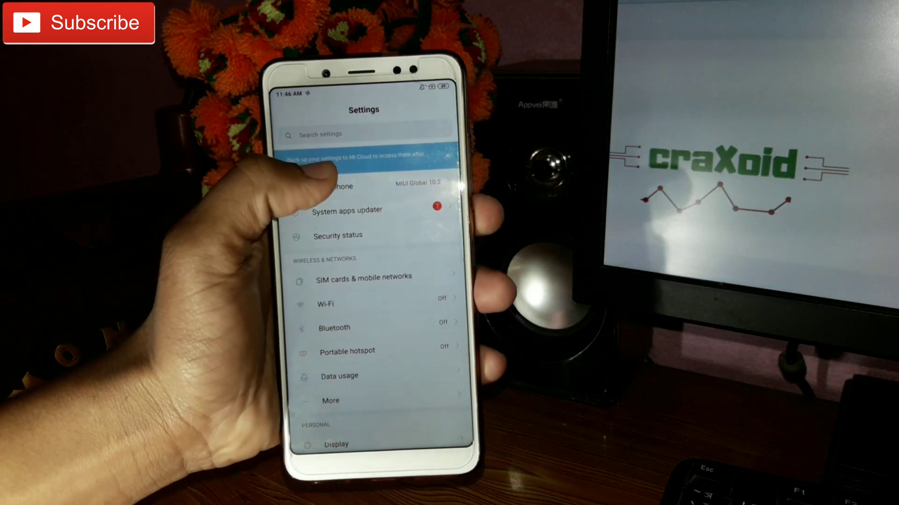
{"action": "left_click", "coordinate": [338, 186]}
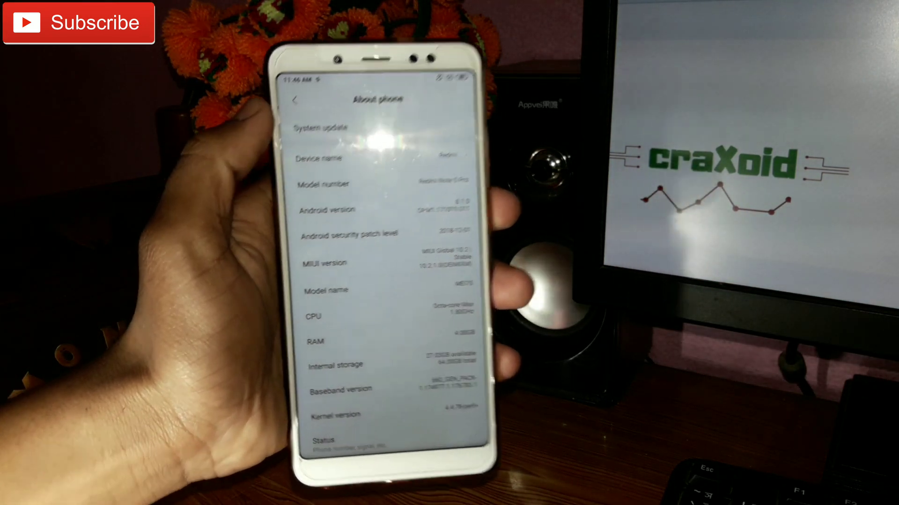